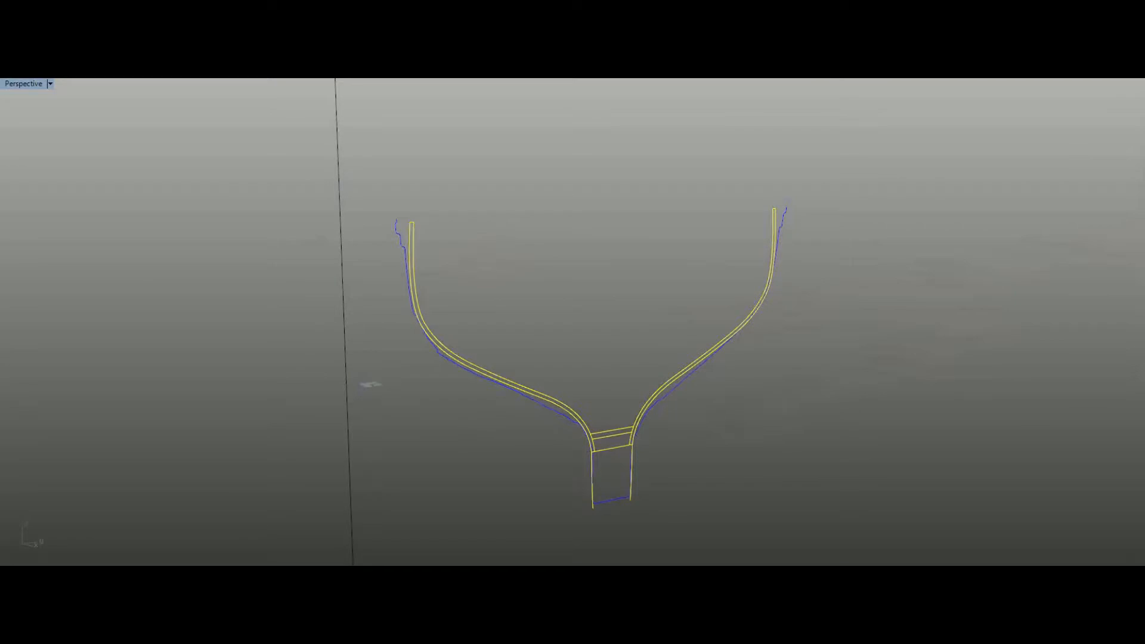
- View the double-line hull section against the blue scanned outline straight-on in Right view
{"action": "left_click", "coordinate": [23, 84]}
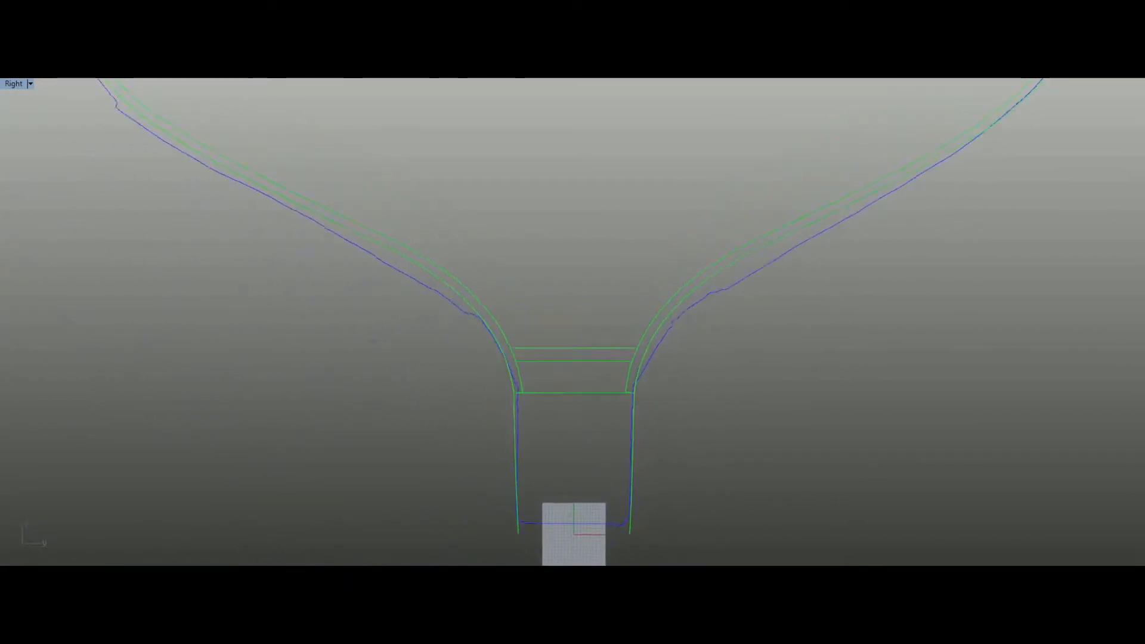
{"action": "scroll", "scroll_direction": "down", "scroll_amount": 3}
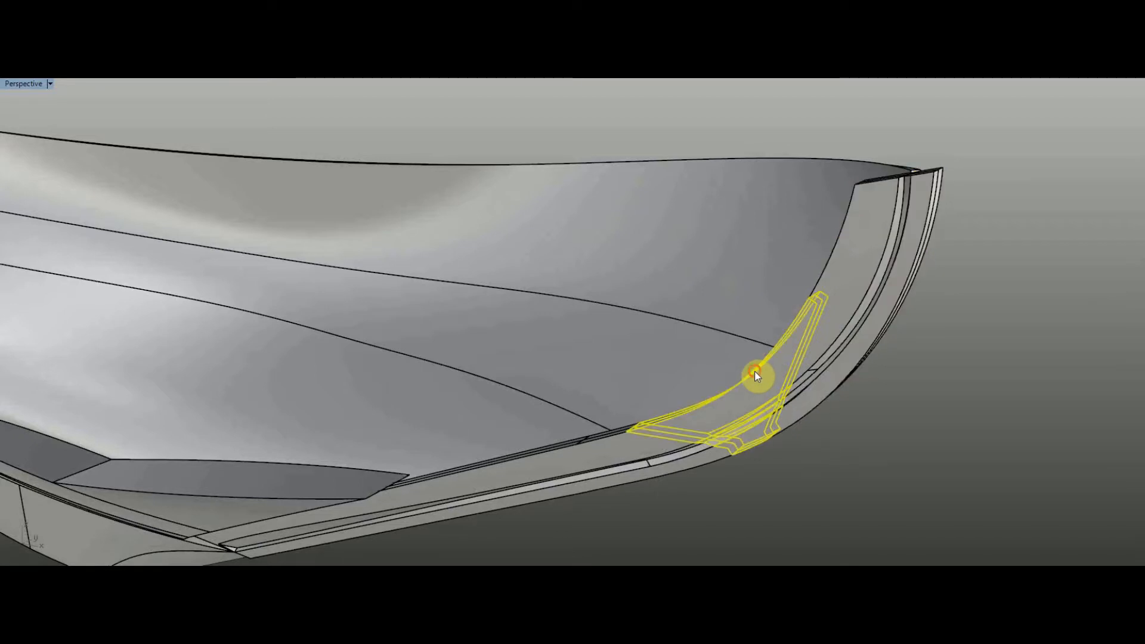
{"action": "mouse_move", "coordinate": [550, 462]}
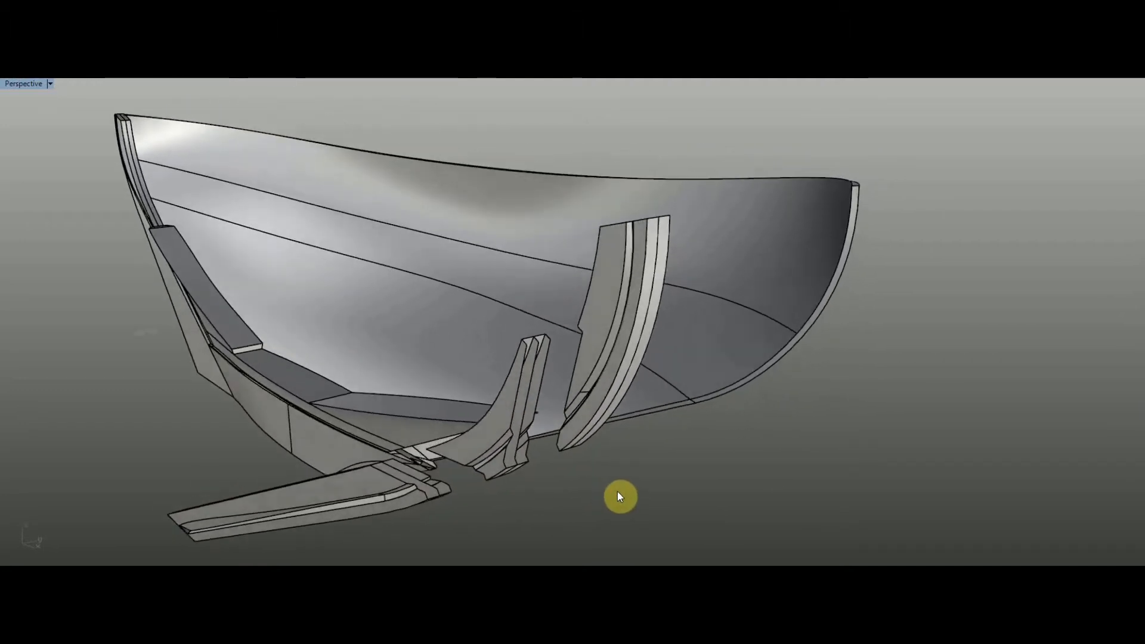
- Arrange the unrolled stem parts flat in Top view beside the wood-textured plank
{"action": "left_click", "coordinate": [24, 84]}
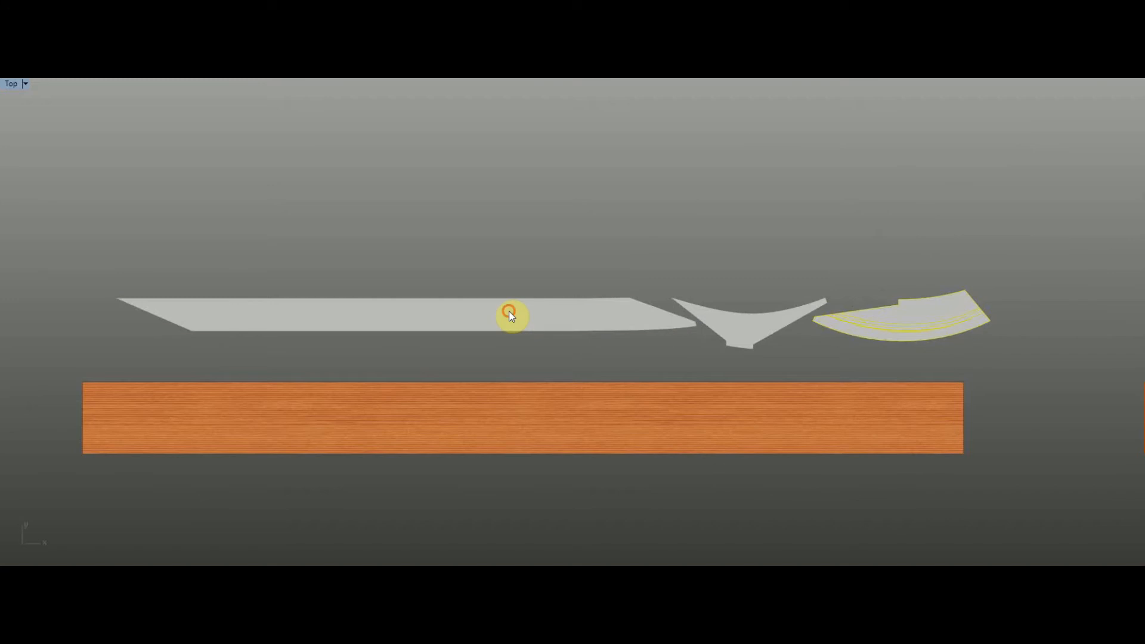